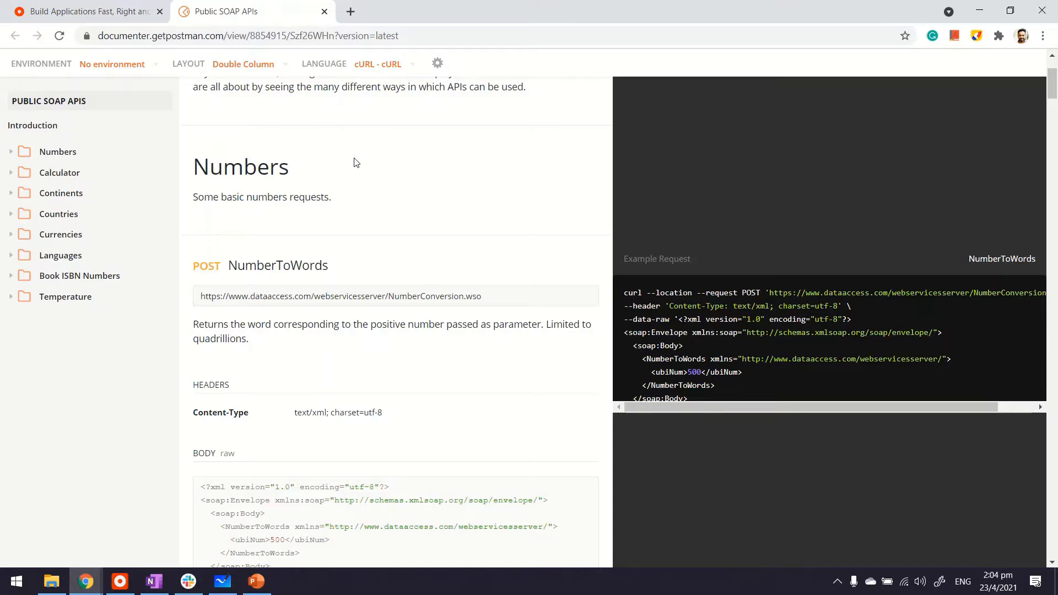
pyautogui.moveTo(126, 144)
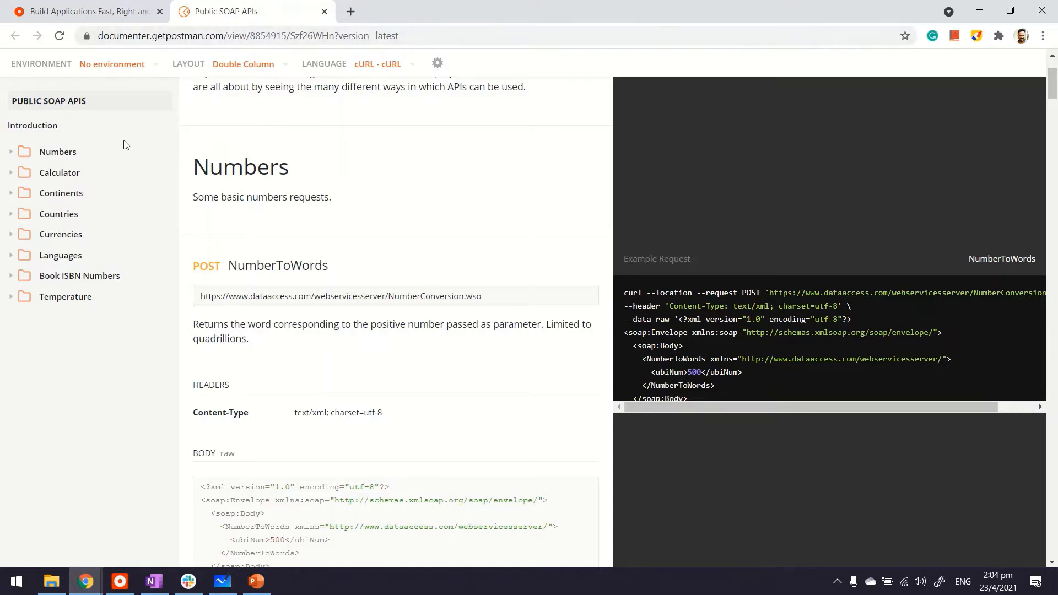
pyautogui.moveTo(65, 164)
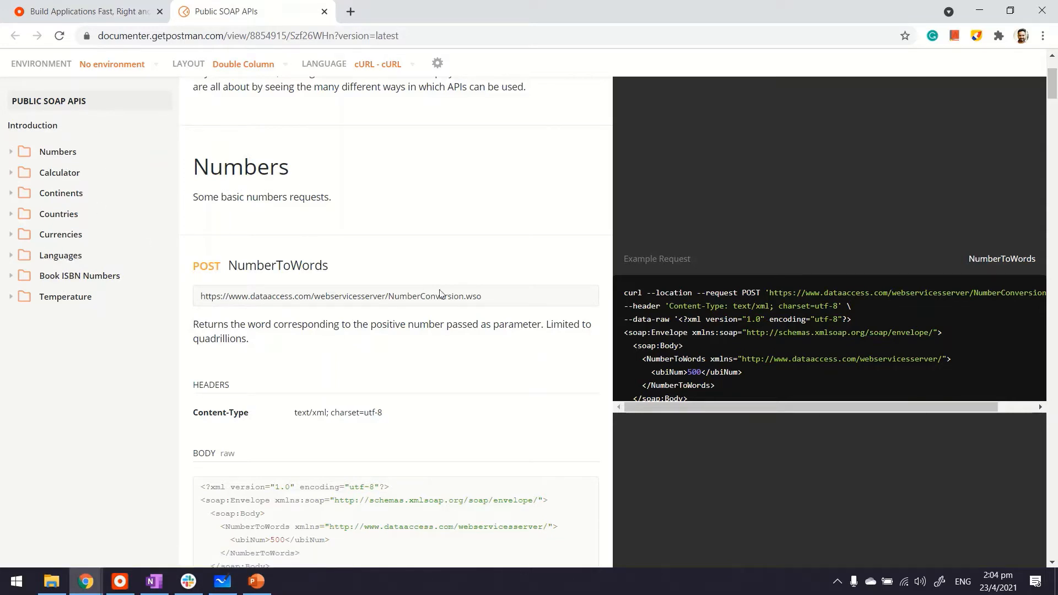
# Copy the NumberToWords endpoint URL from Postman and return to the Customers module.
pyautogui.doubleClick(341, 295)
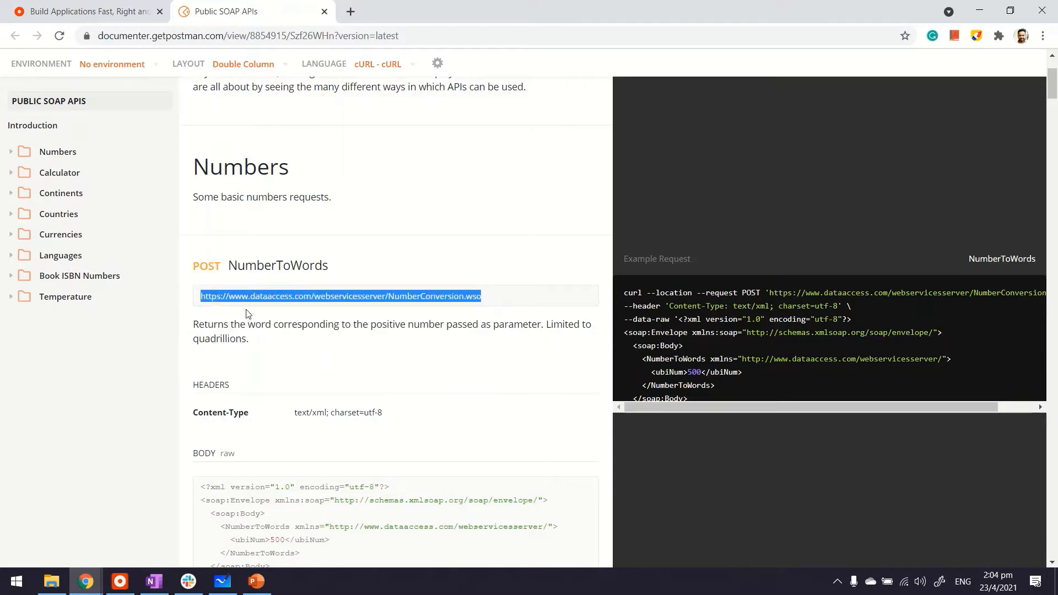
pyautogui.click(120, 582)
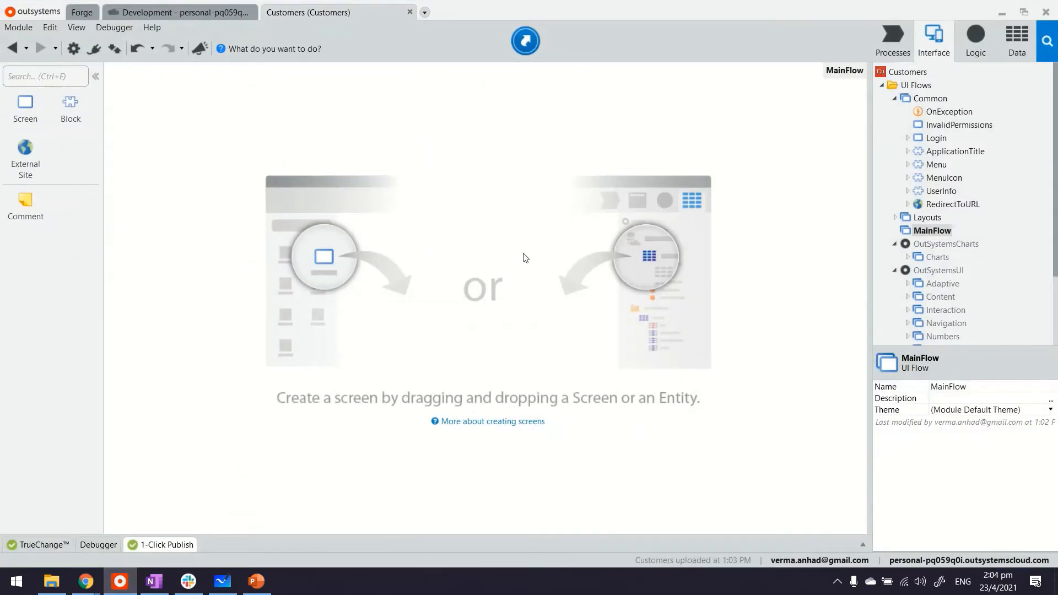
pyautogui.moveTo(194, 128)
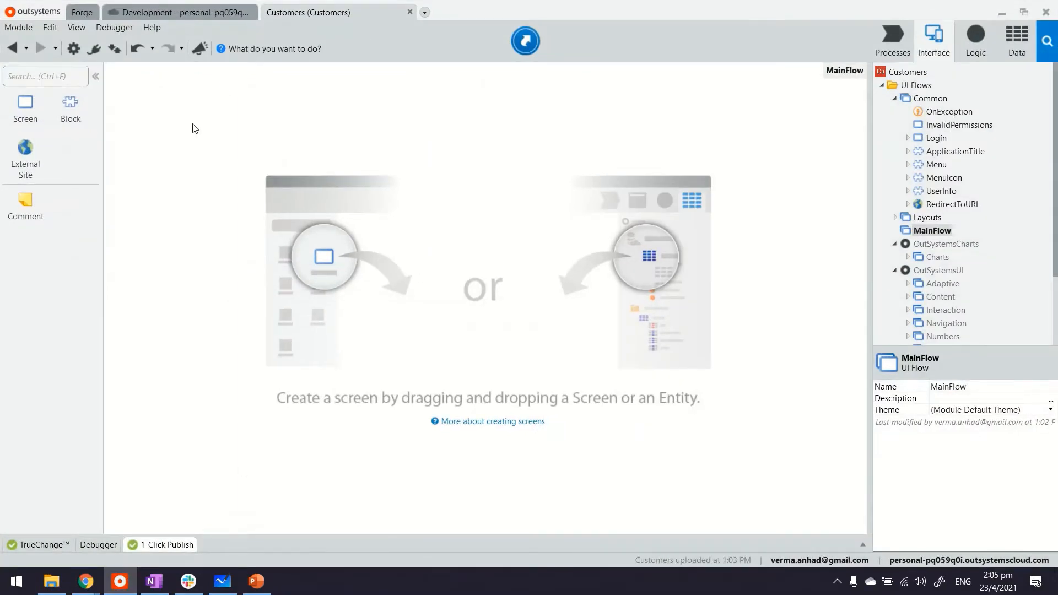
pyautogui.moveTo(677, 172)
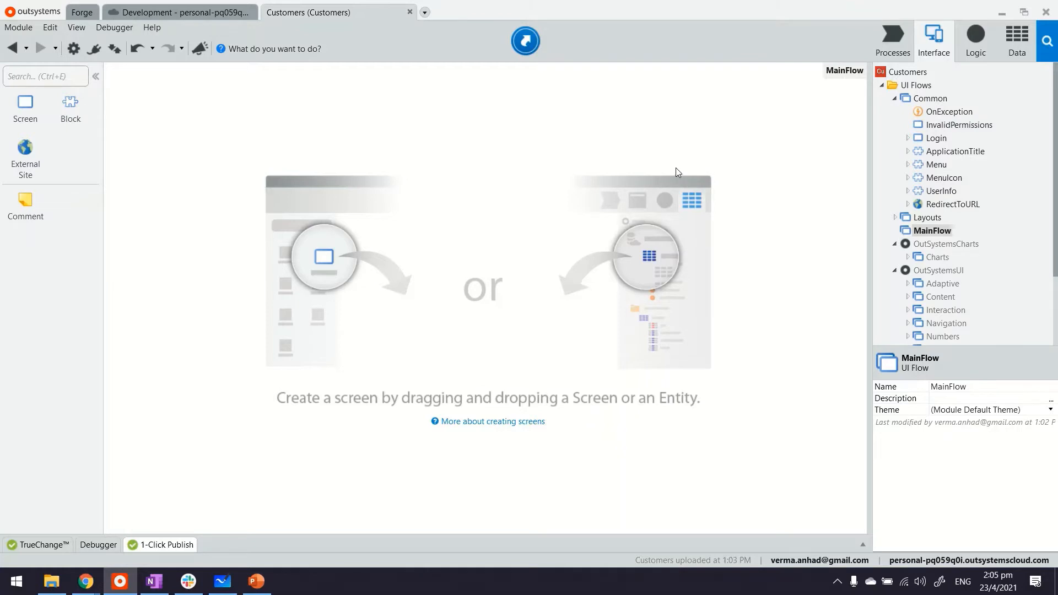
# Begin consuming a SOAP web service from Logic > Integrations with the NumberConversion.wso WSDL address.
pyautogui.click(975, 39)
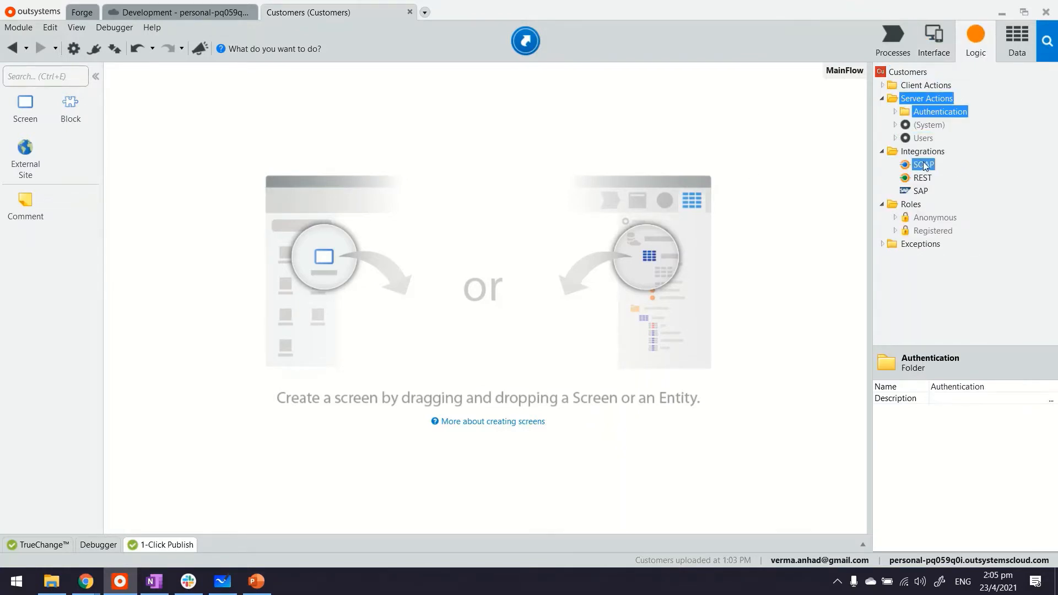
pyautogui.click(924, 164)
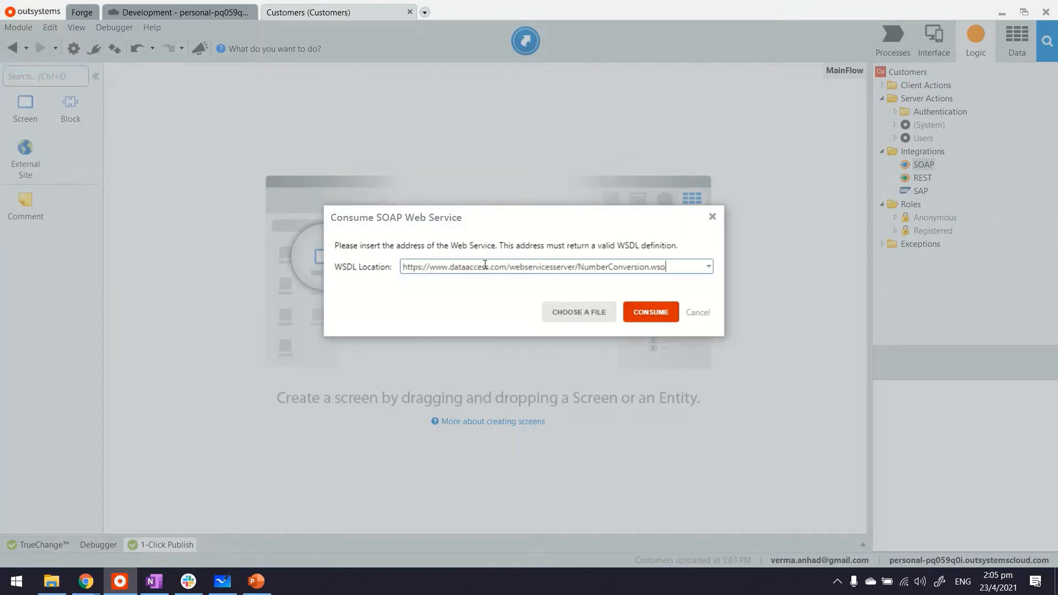
# Consume NumberConversion with the NumberConversionSoapBinding12 binding, excluding NumberToDollars so only NumberToWords remains.
pyautogui.click(650, 312)
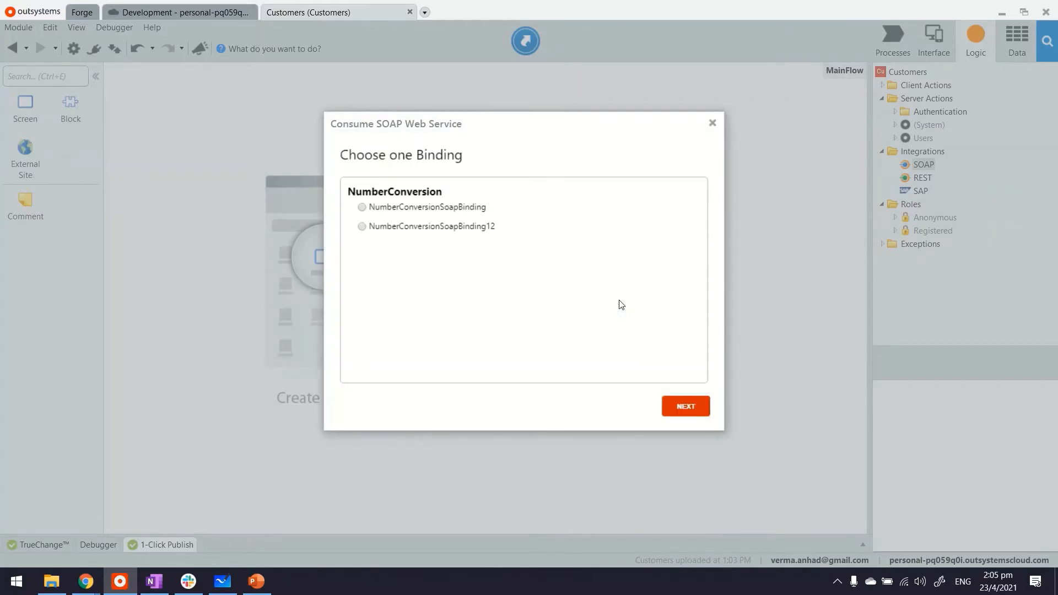
pyautogui.moveTo(385, 254)
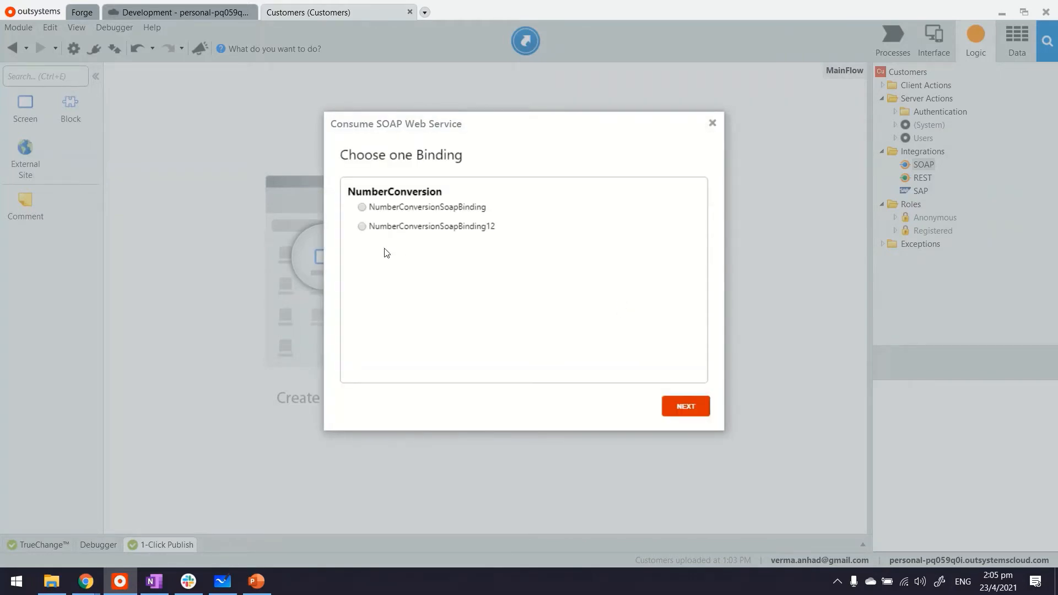
pyautogui.click(362, 227)
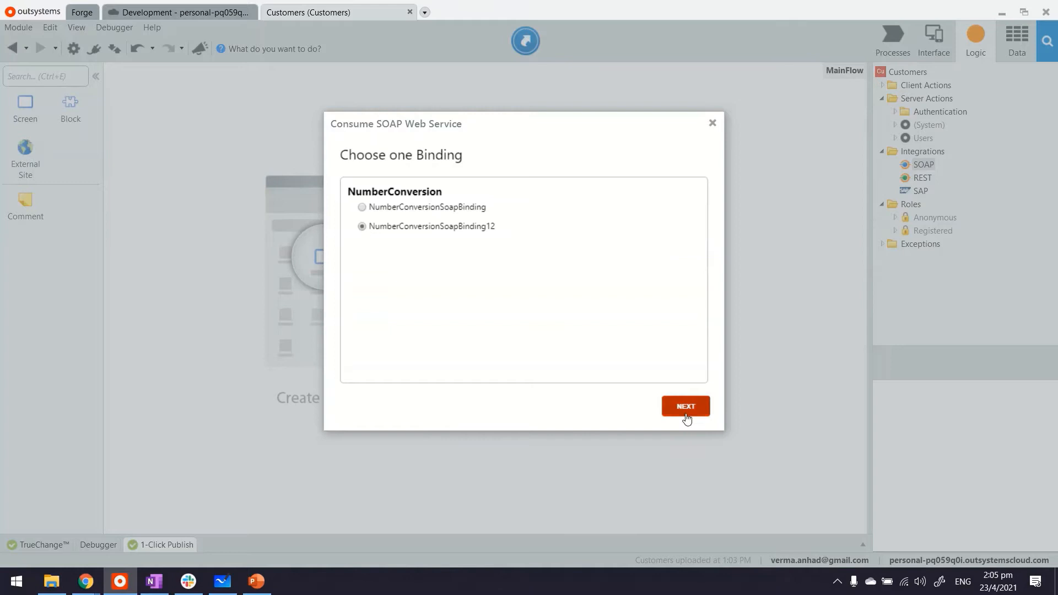
pyautogui.click(685, 405)
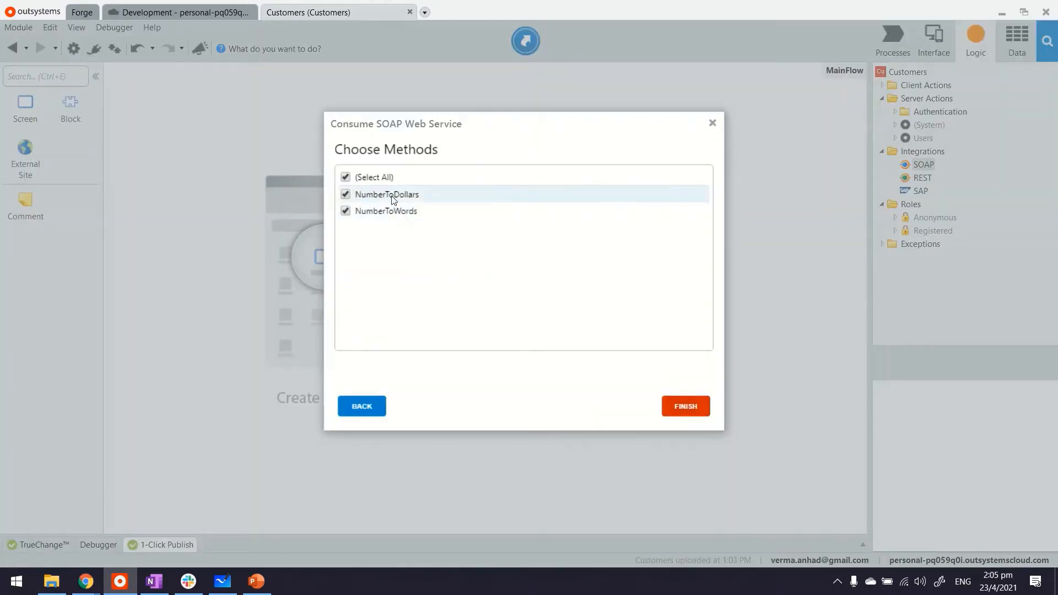
pyautogui.moveTo(361, 253)
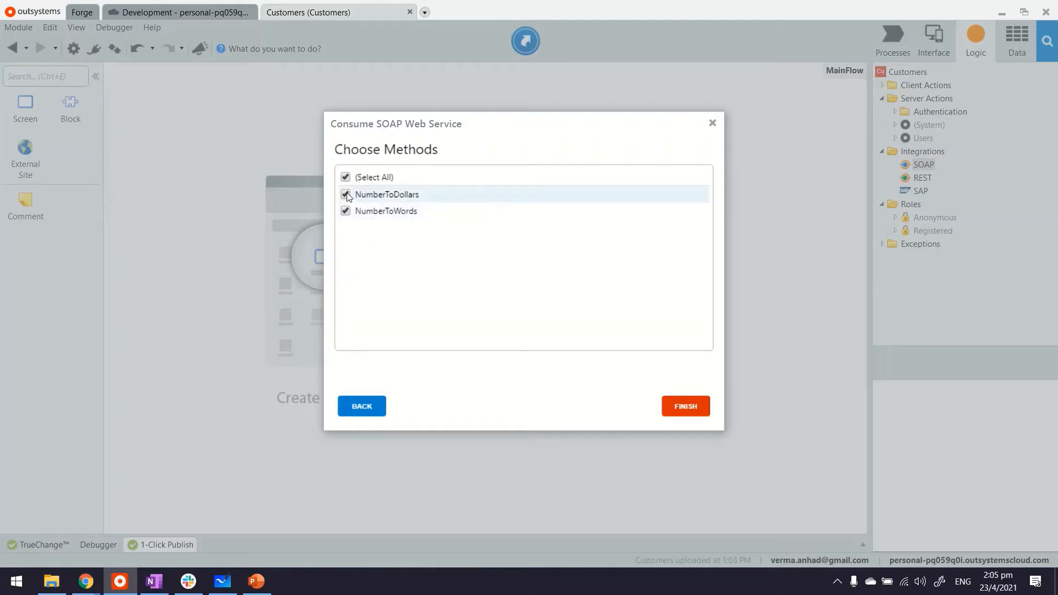
pyautogui.click(346, 193)
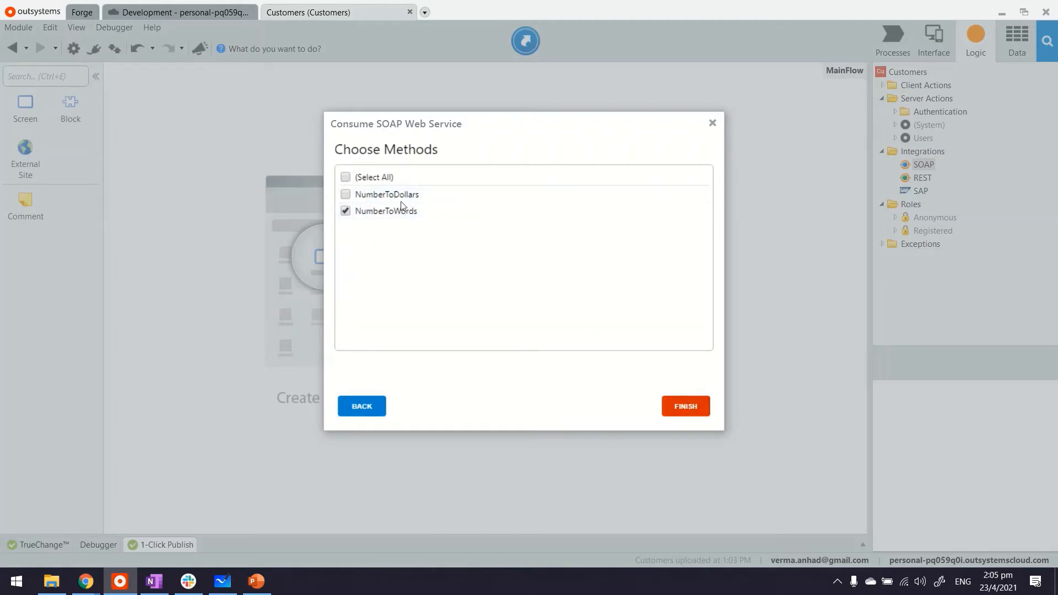
pyautogui.click(685, 405)
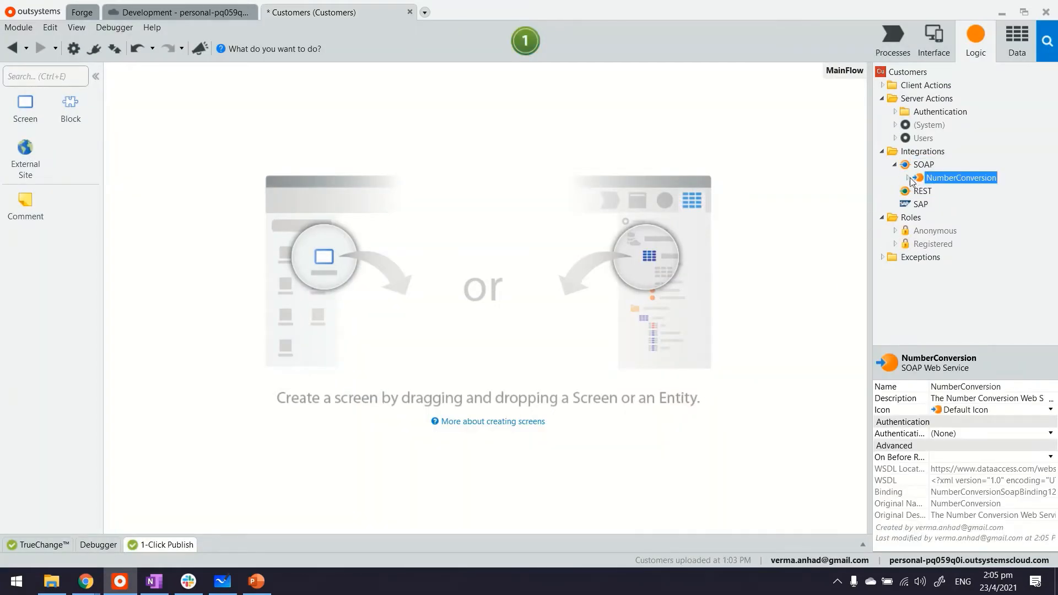
# Expand NumberConversion to show ubiNum and the result, then return to the Interface screens.
pyautogui.click(910, 178)
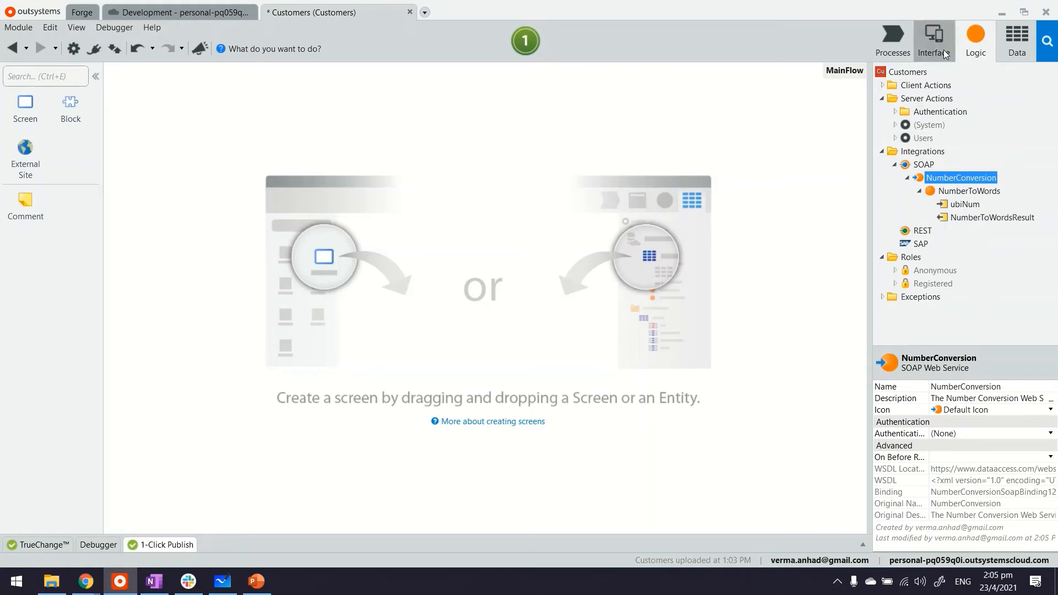
pyautogui.click(935, 37)
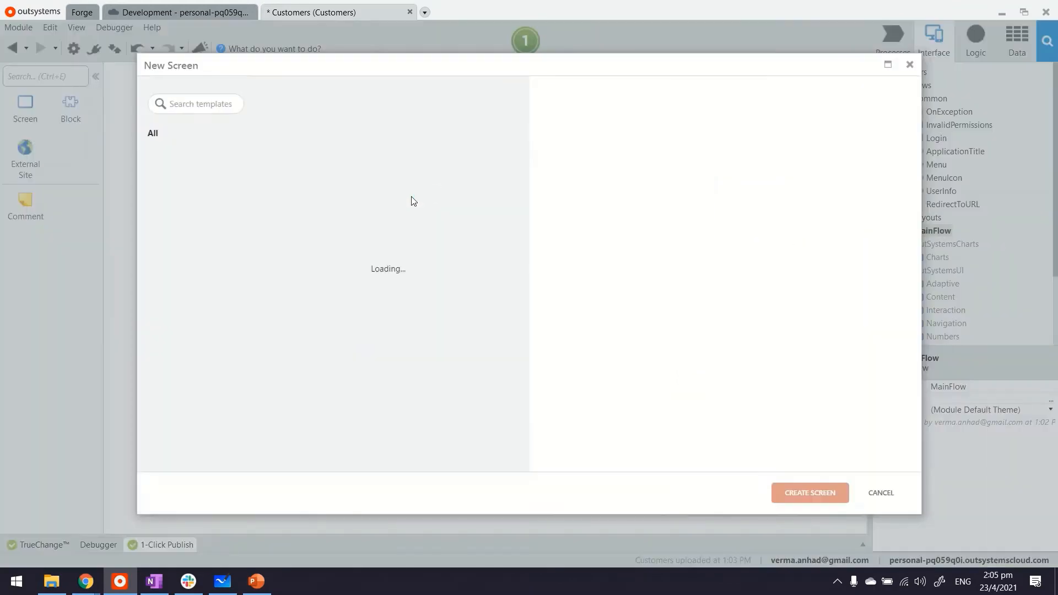
# Add a Number local variable, an input bound to it, and a 'Convert to words' button on Screen1.
pyautogui.click(881, 493)
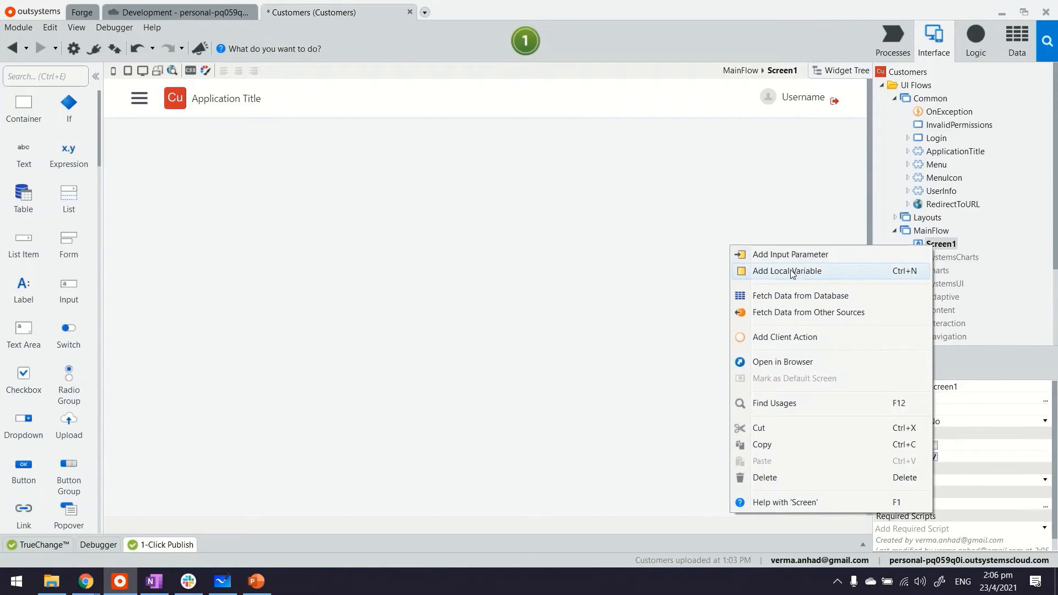
pyautogui.click(786, 271)
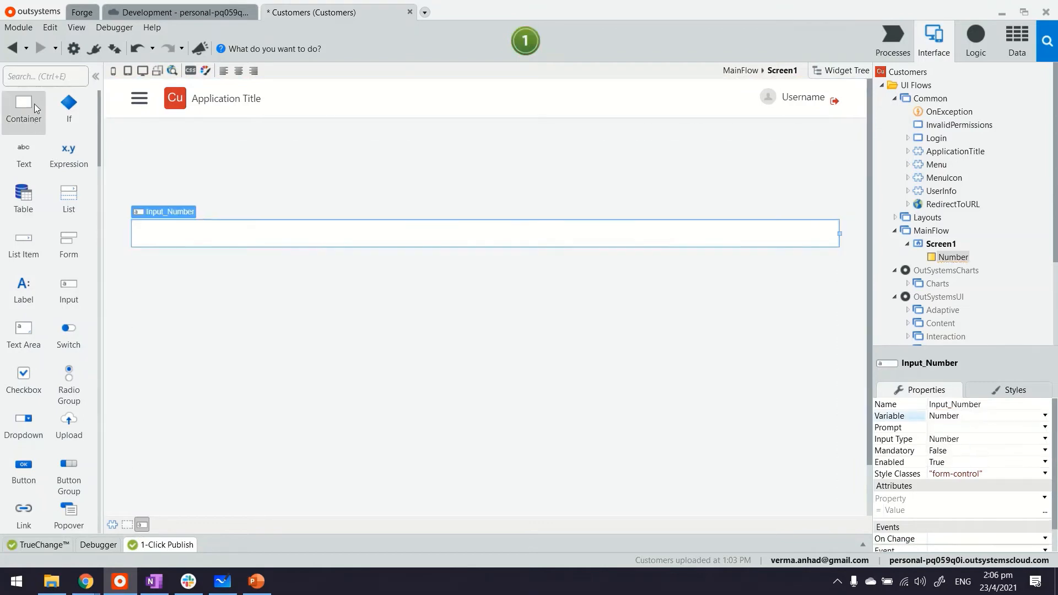
pyautogui.moveTo(46, 326)
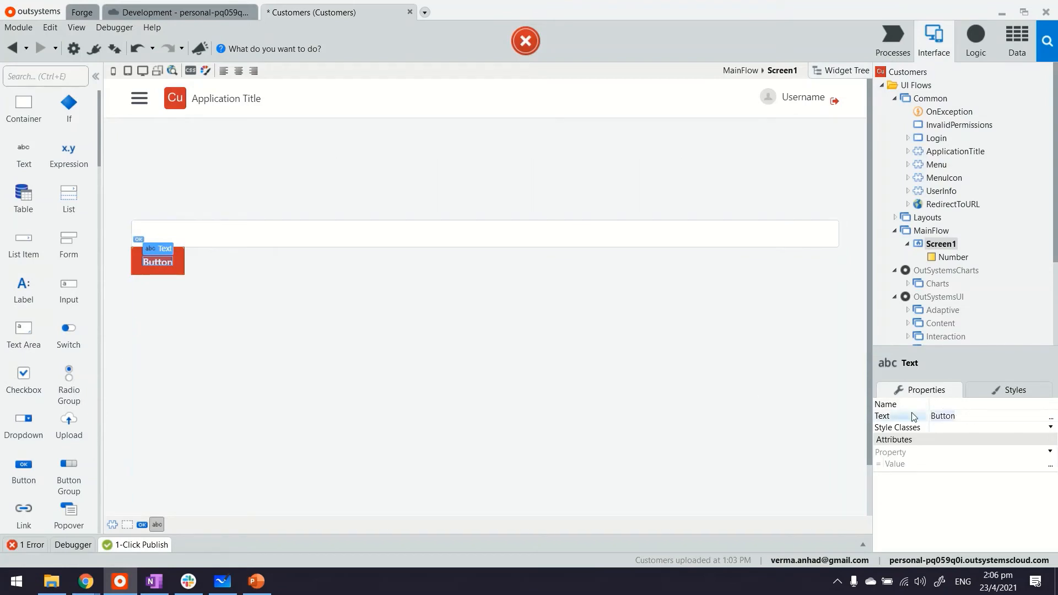
pyautogui.write('Convert to words')
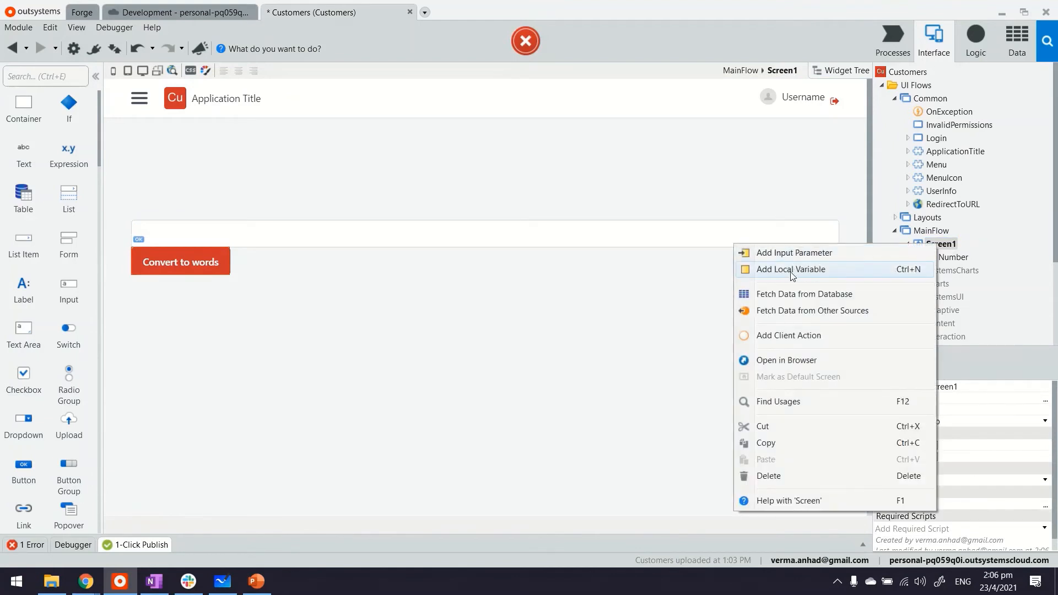
# Add a Var1 variable and an expression beside the button showing a chosen value.
pyautogui.click(792, 269)
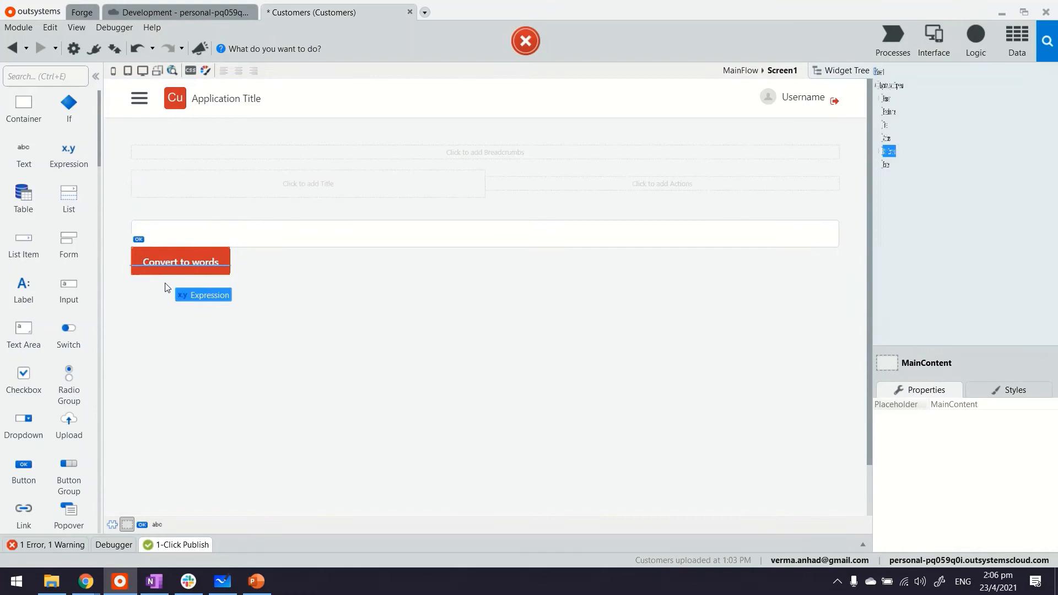
pyautogui.doubleClick(203, 296)
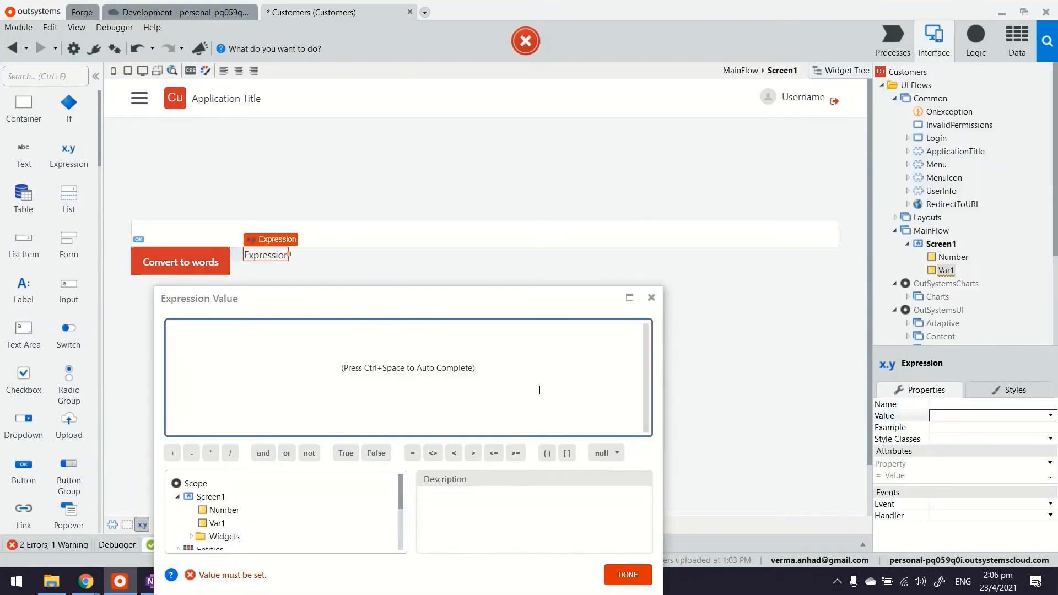
pyautogui.click(219, 522)
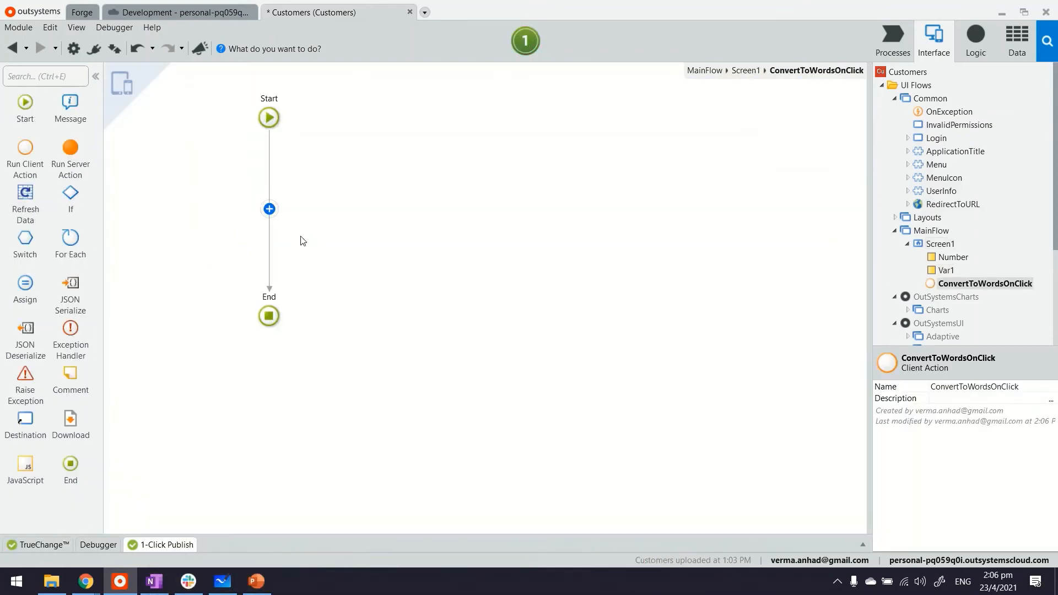
pyautogui.moveTo(292, 227)
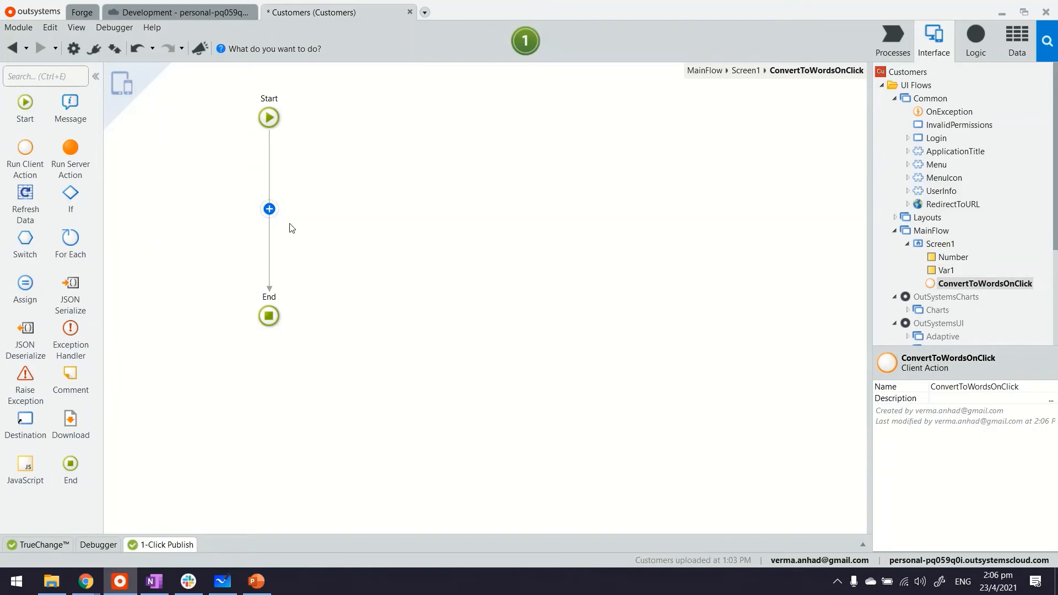
# Call NumberToWords with ubiNum = Number and assign Var1 = NumberToWords.NumberToWordsResult.
pyautogui.click(976, 38)
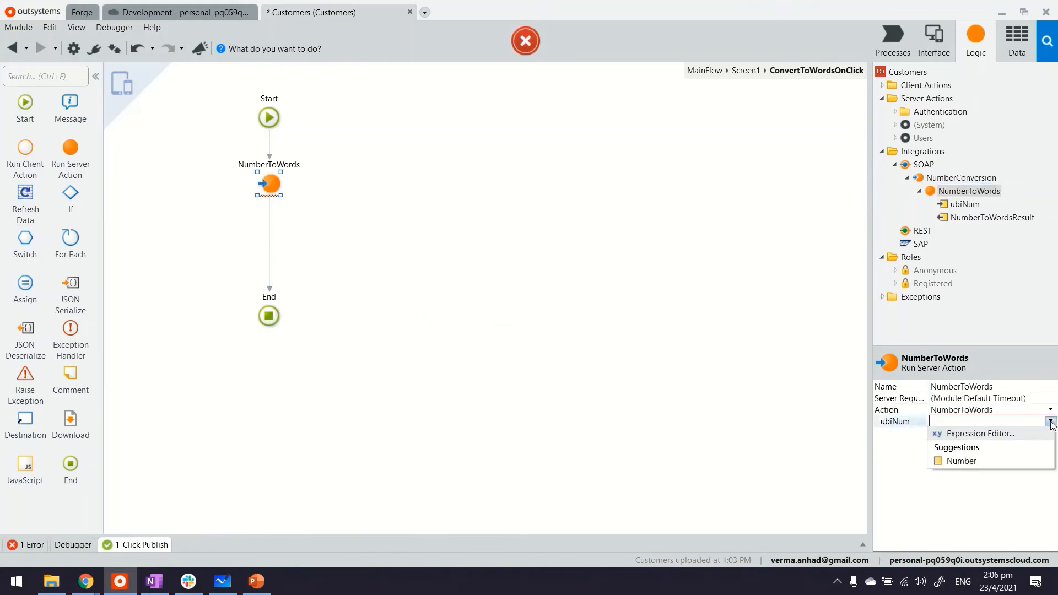
pyautogui.moveTo(976, 461)
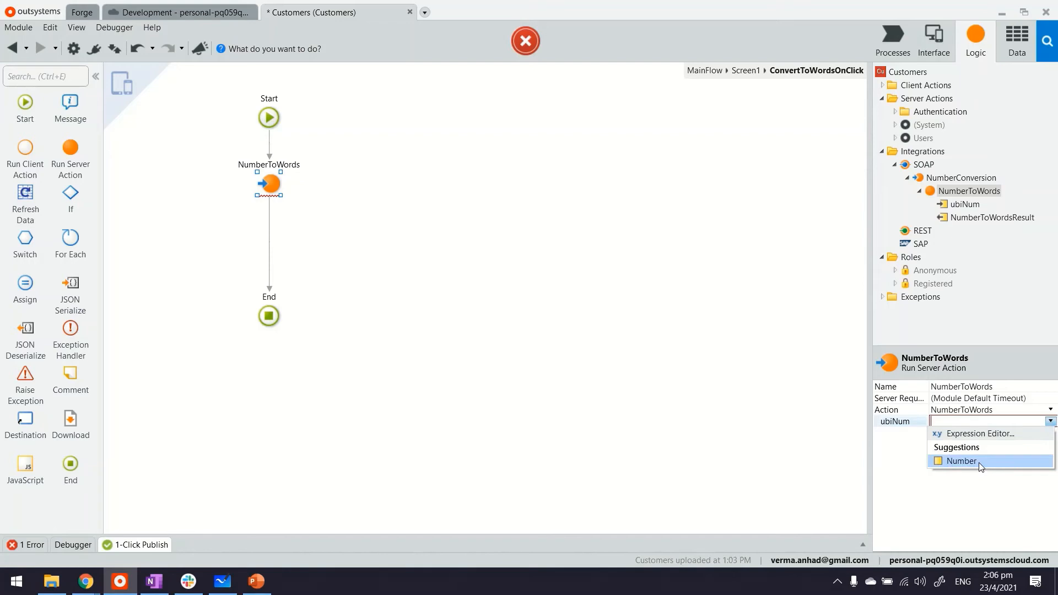
pyautogui.click(961, 460)
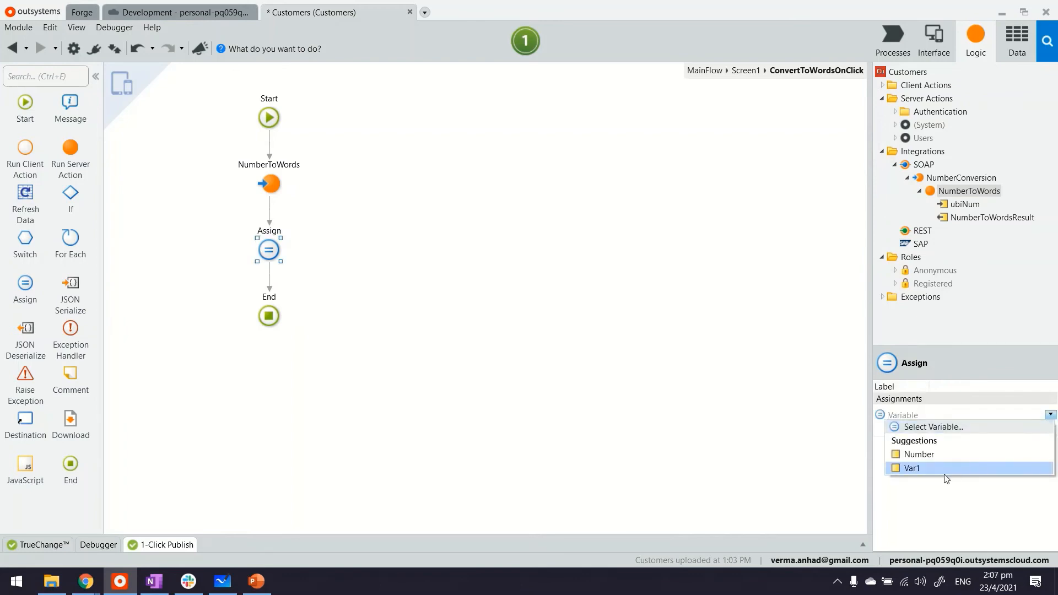
pyautogui.click(913, 468)
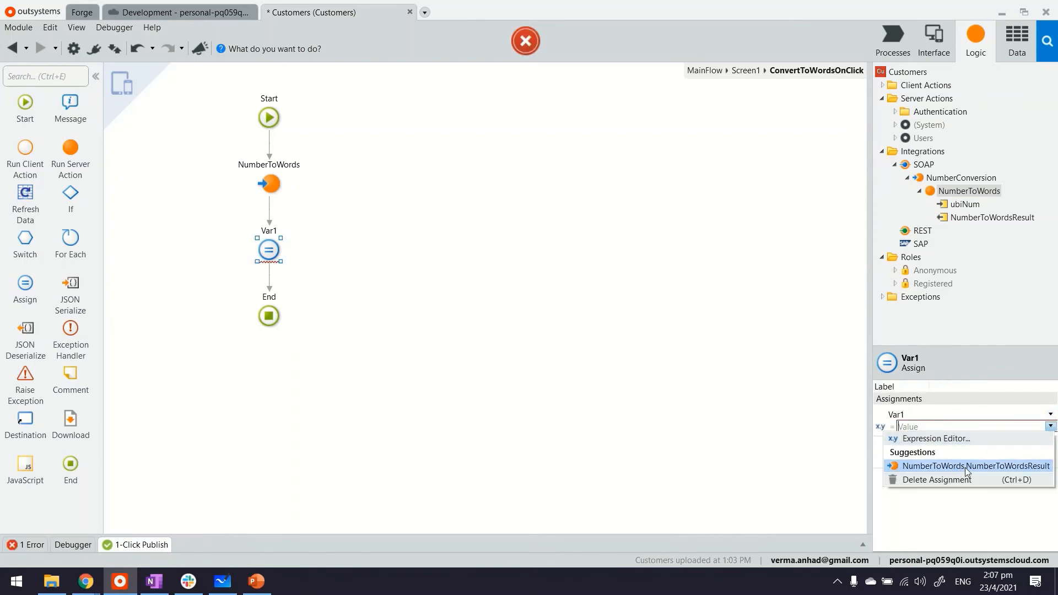
pyautogui.click(973, 465)
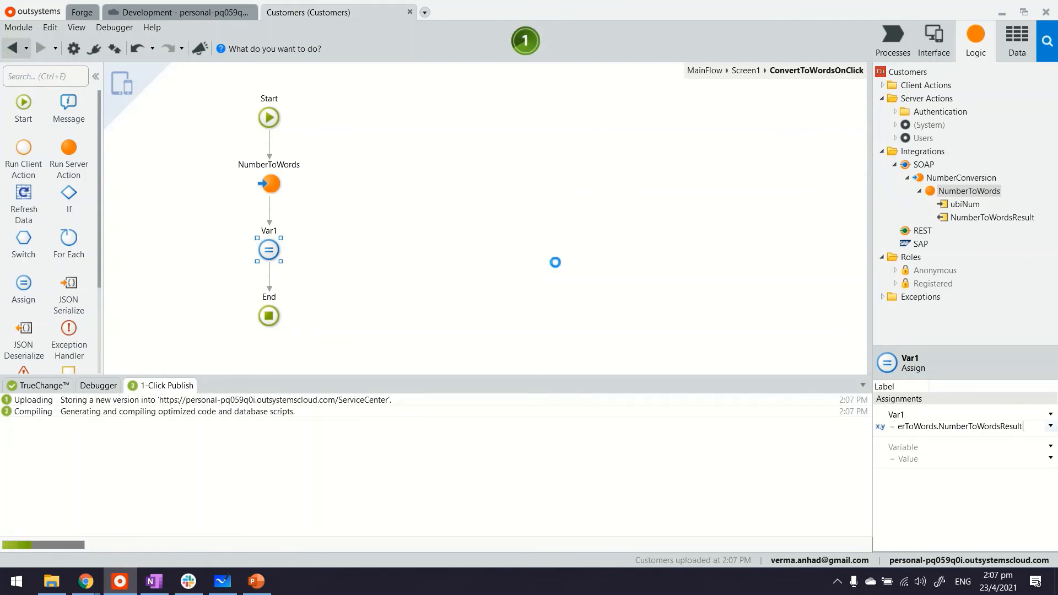
# Return to Screen1's design after publishing and launch it in the browser.
pyautogui.click(934, 37)
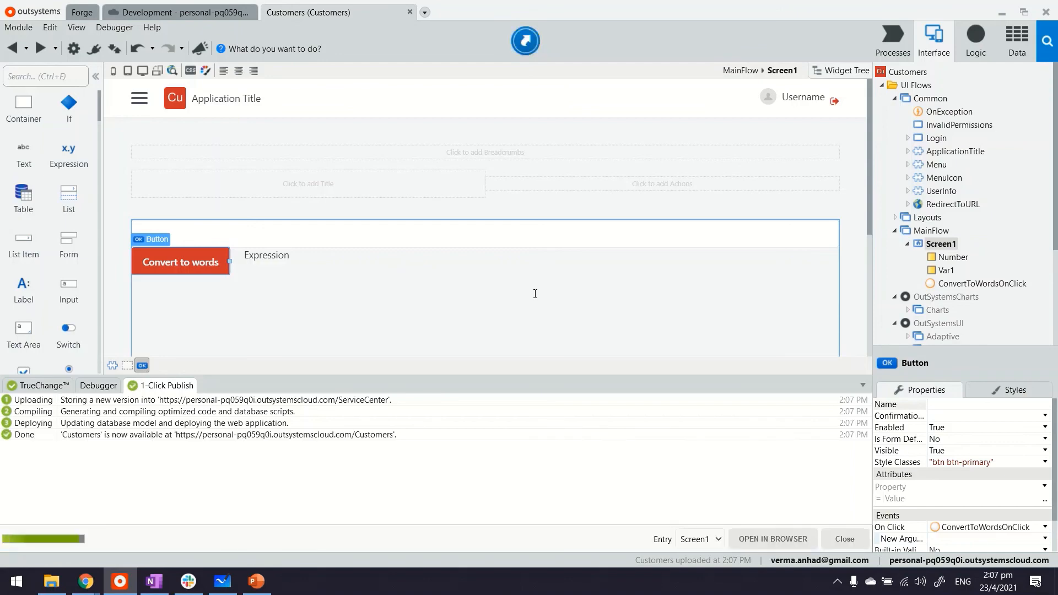
pyautogui.click(772, 539)
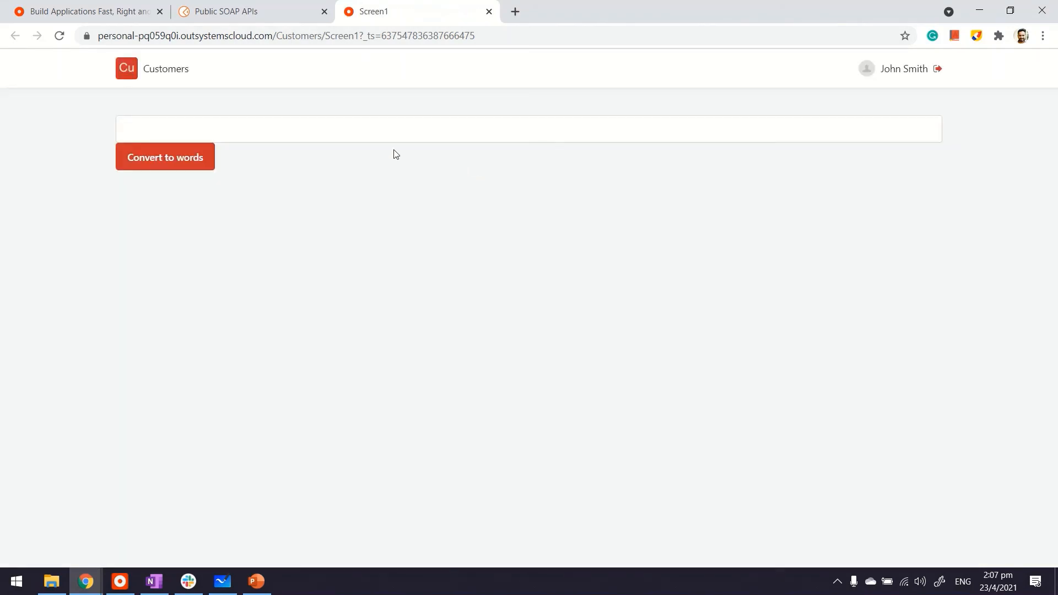
# Convert 23 to 'twenty three', then 2334343 to its full spelled-out words.
pyautogui.write('23')
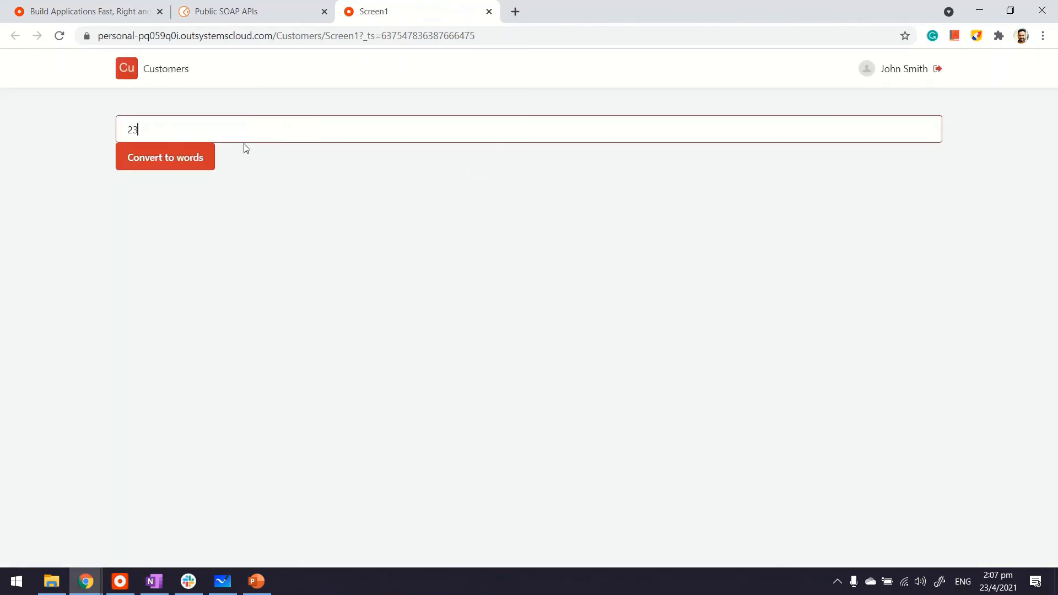
pyautogui.click(166, 156)
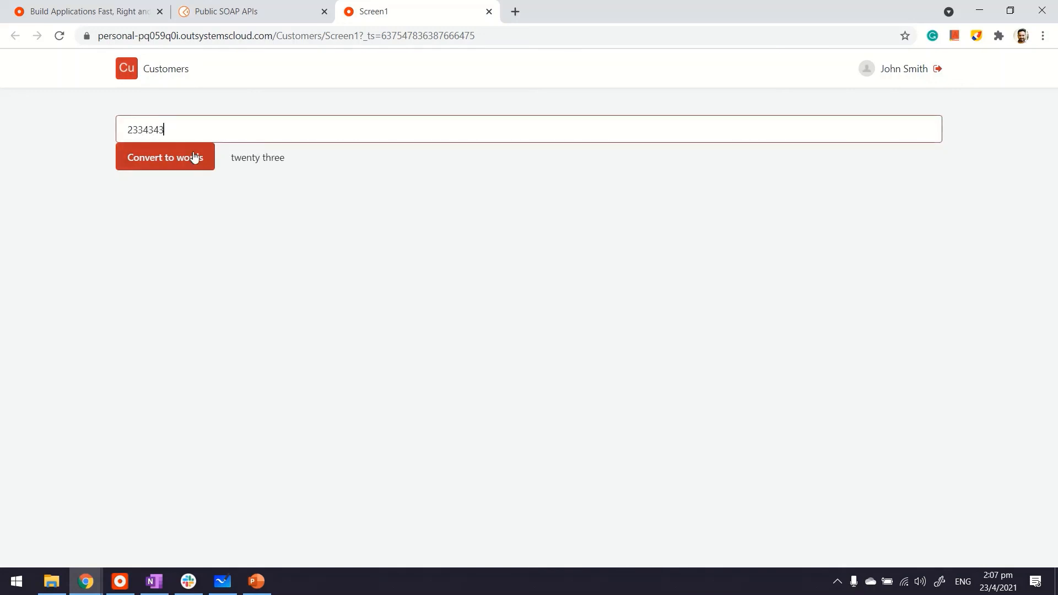
pyautogui.click(166, 156)
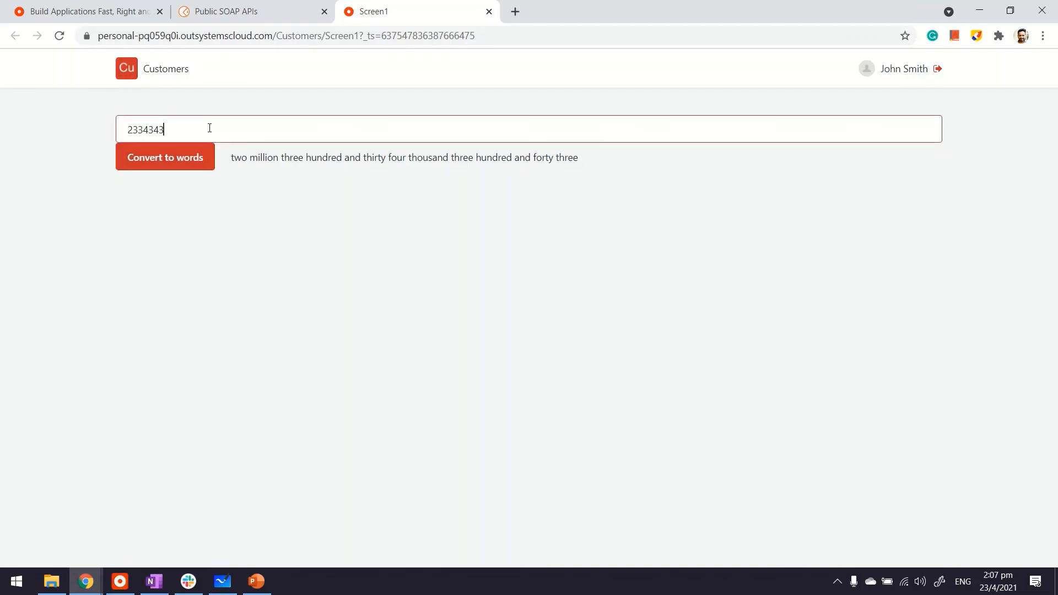